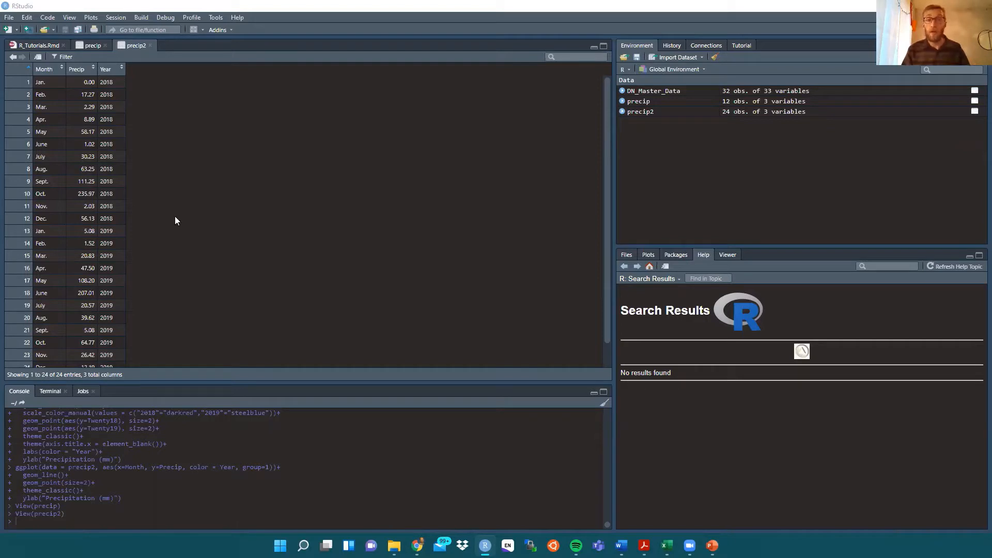
pyautogui.moveTo(54, 179)
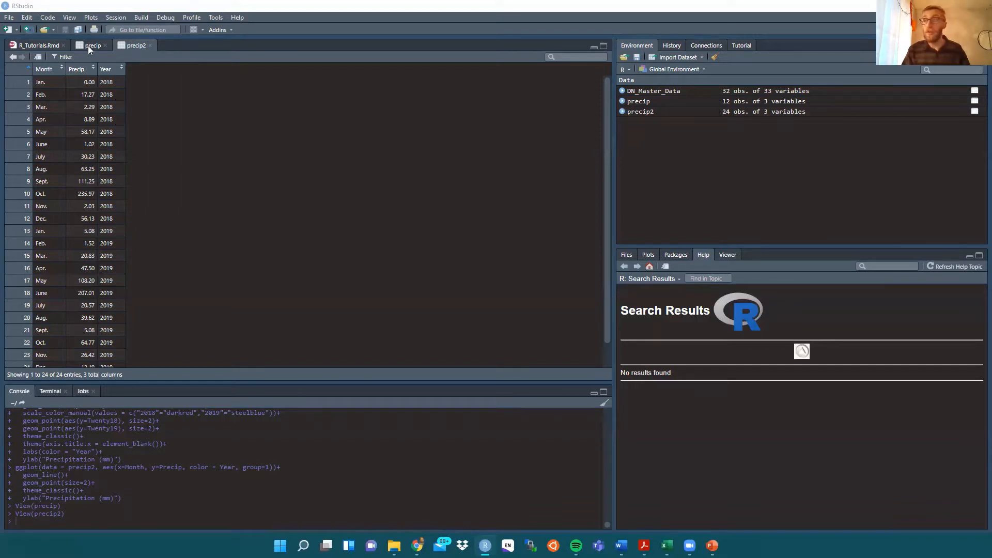
pyautogui.moveTo(116, 270)
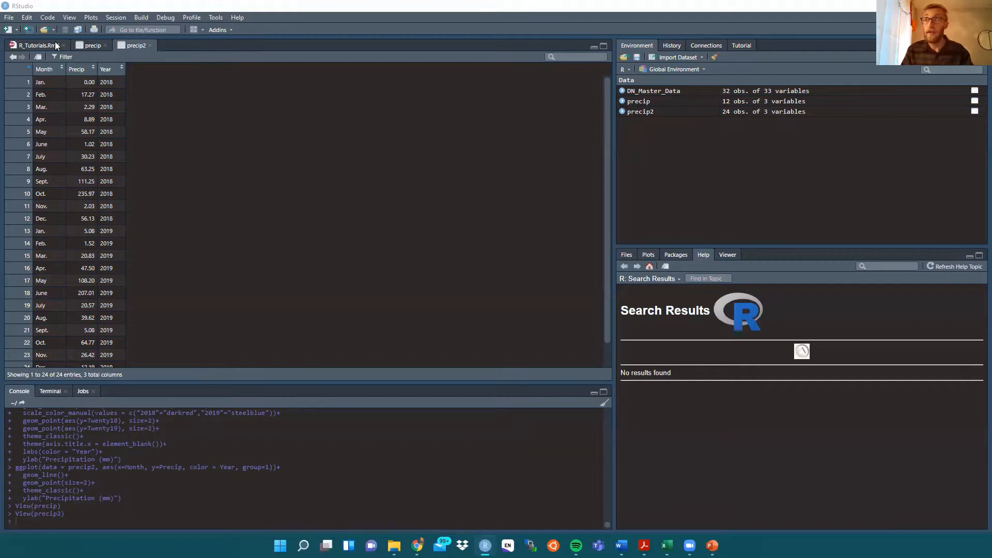
# Show the R_Tutorials.Rmd ggplot chunk for the 2018-versus-2019 precipitation chart
pyautogui.click(34, 45)
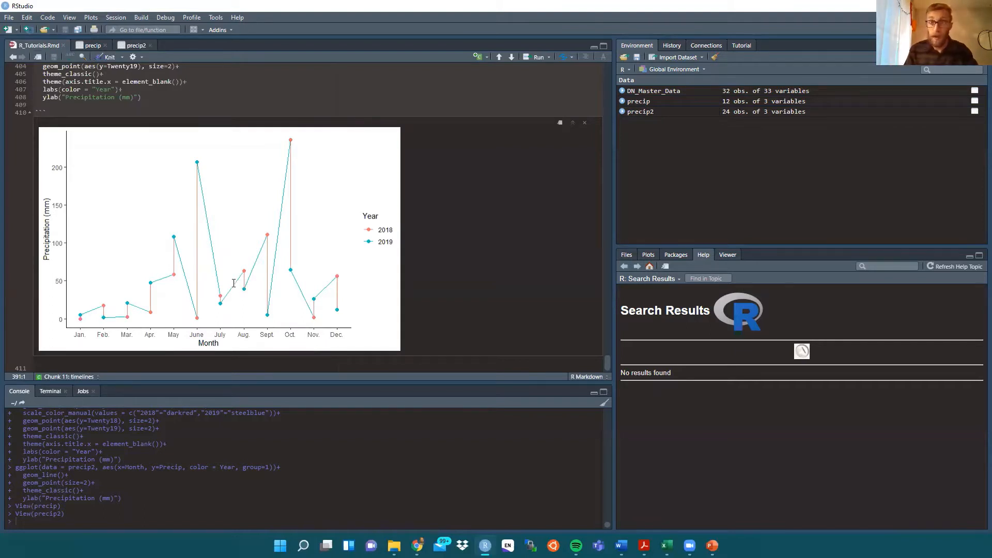
pyautogui.moveTo(373, 218)
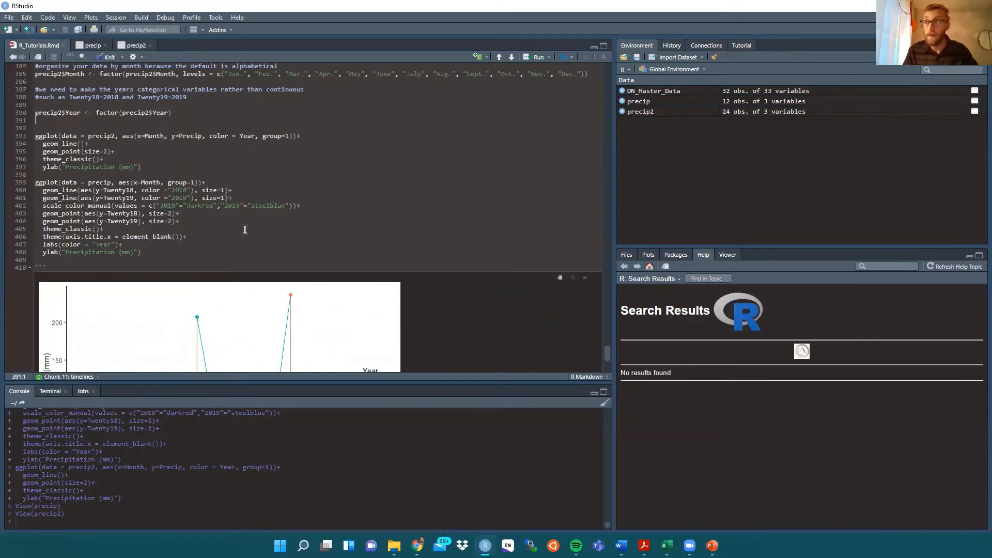
pyautogui.click(105, 190)
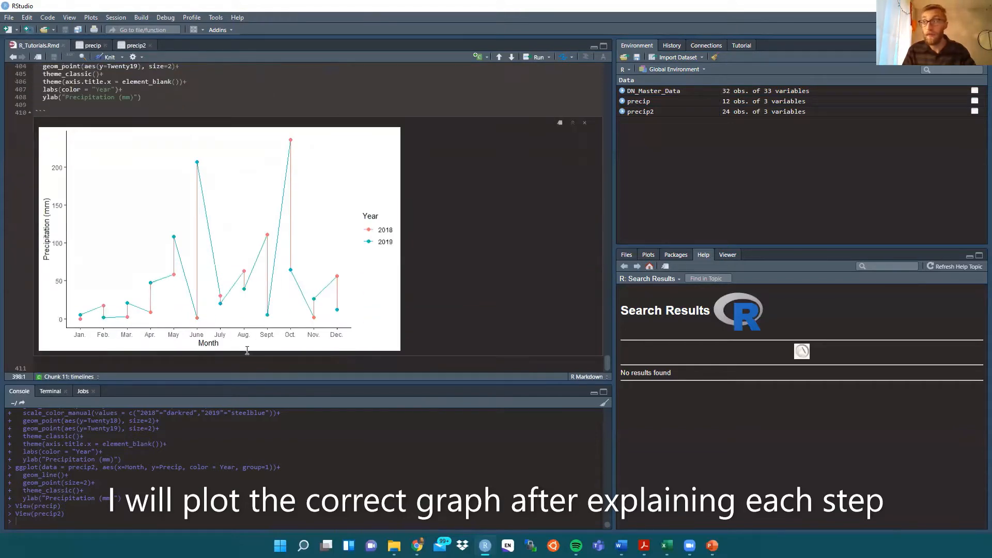
pyautogui.scroll(3)
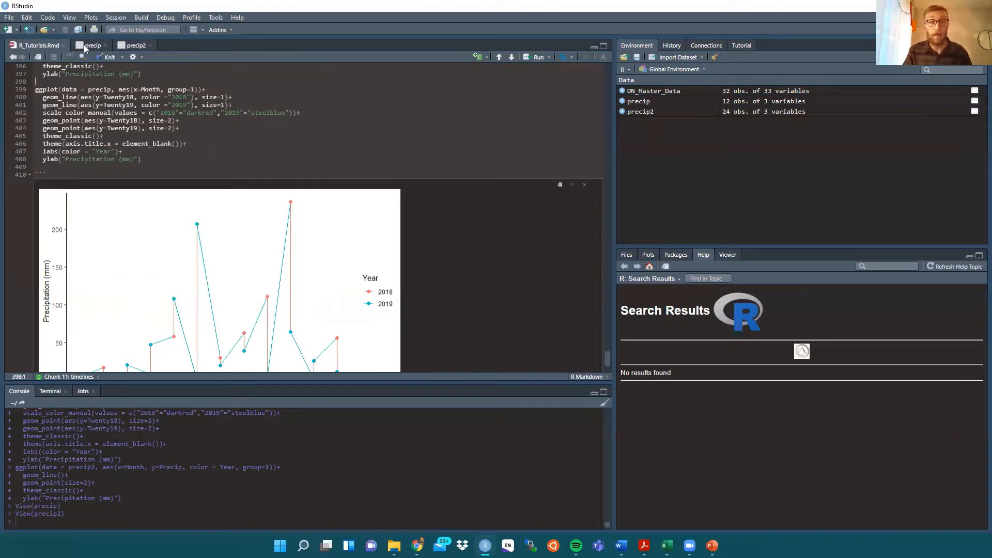
pyautogui.click(92, 45)
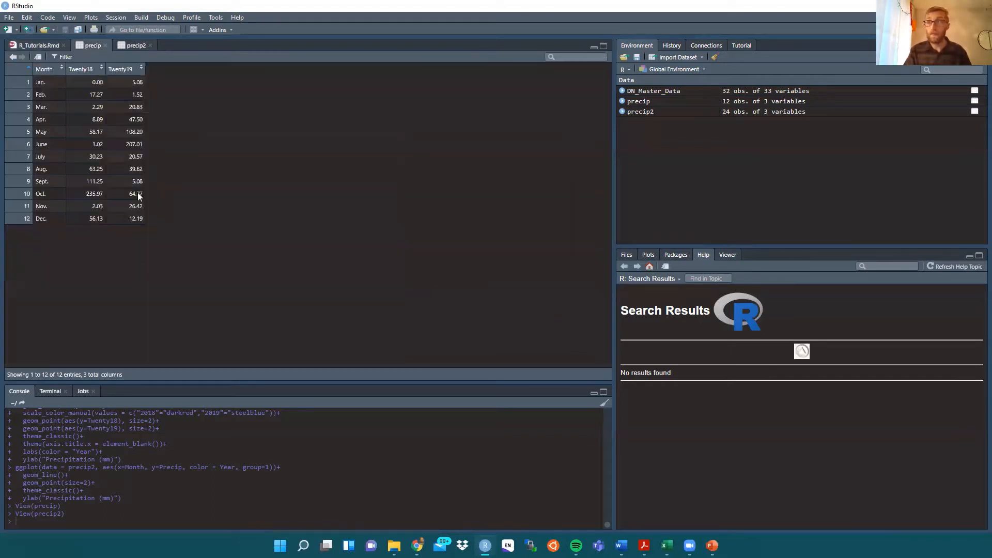
pyautogui.moveTo(46, 82)
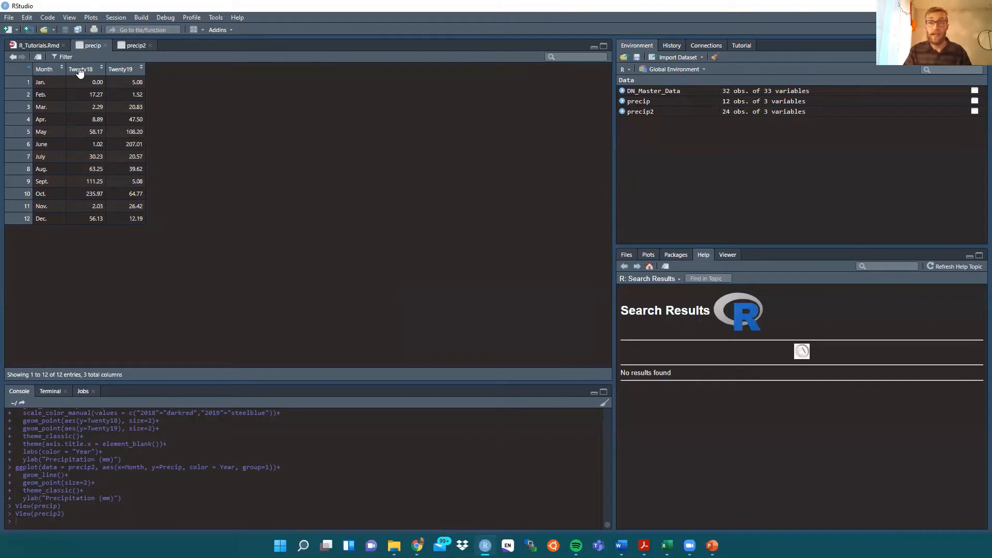
pyautogui.moveTo(82, 76)
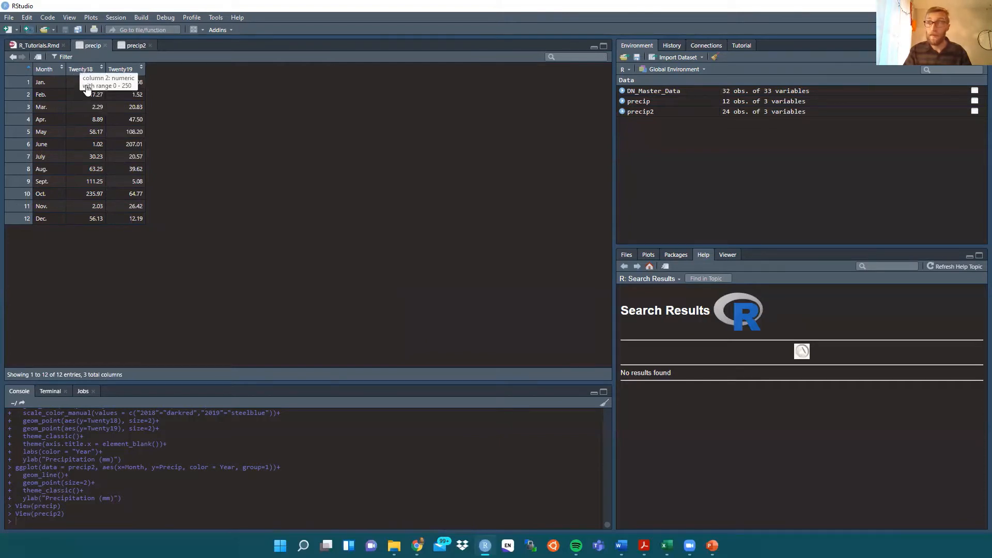
pyautogui.moveTo(95, 229)
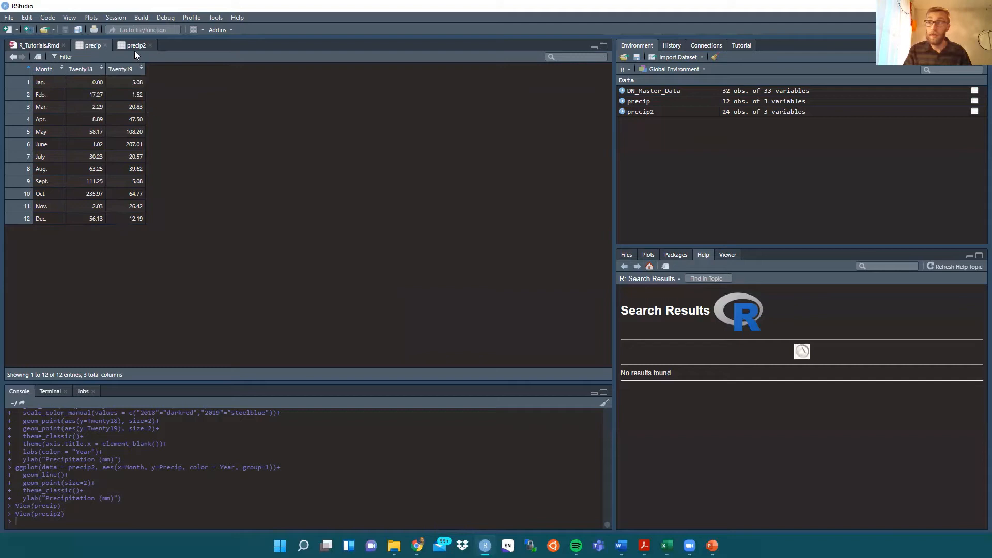
pyautogui.click(135, 45)
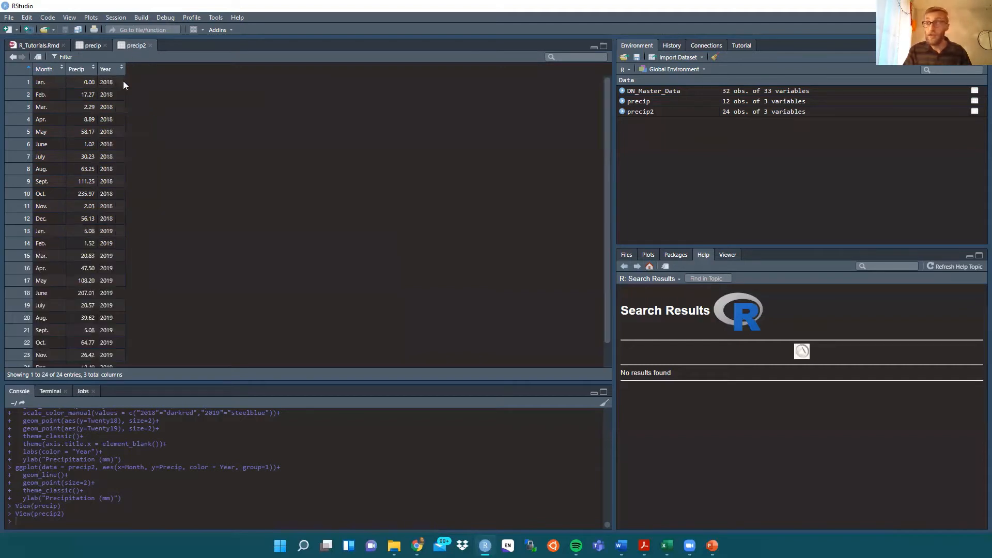
pyautogui.moveTo(115, 153)
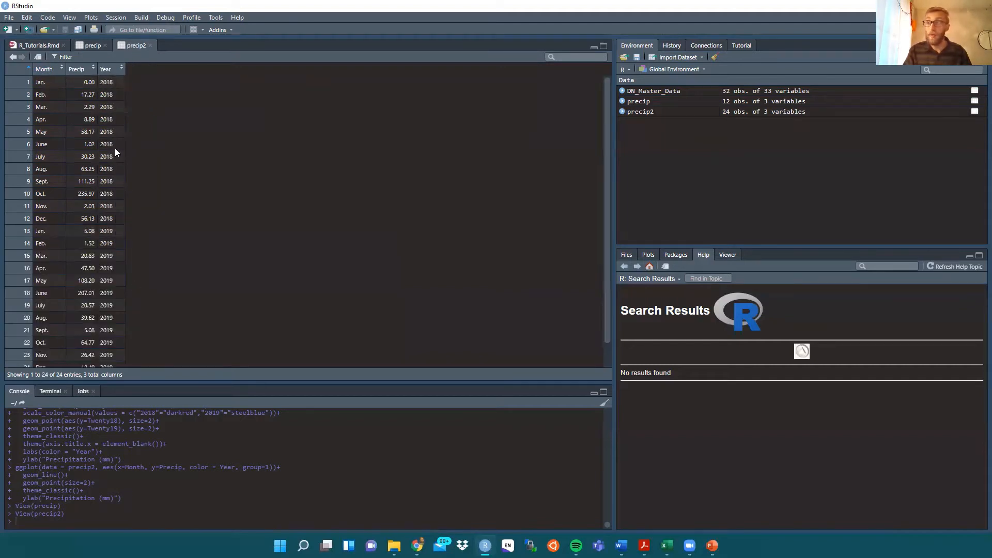
pyautogui.moveTo(125, 374)
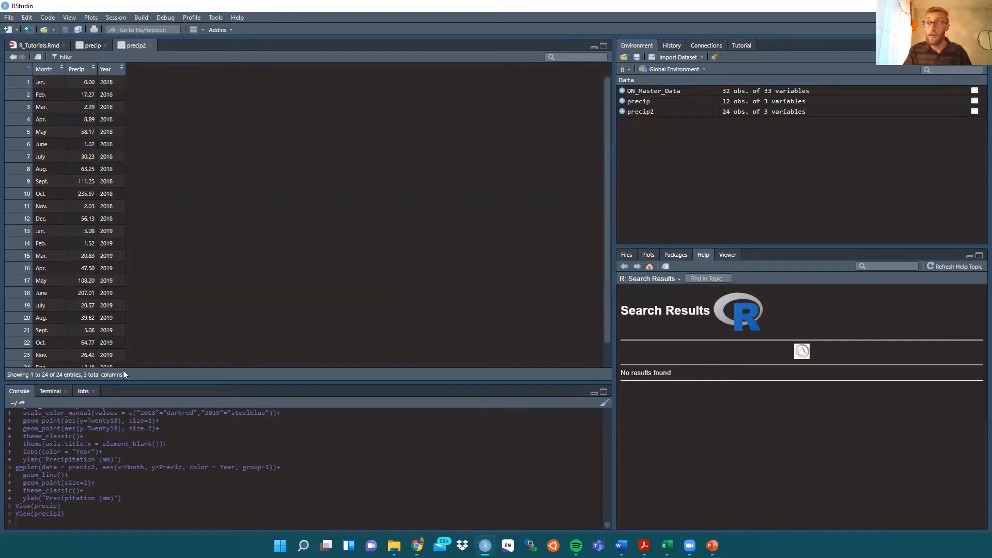
pyautogui.click(92, 45)
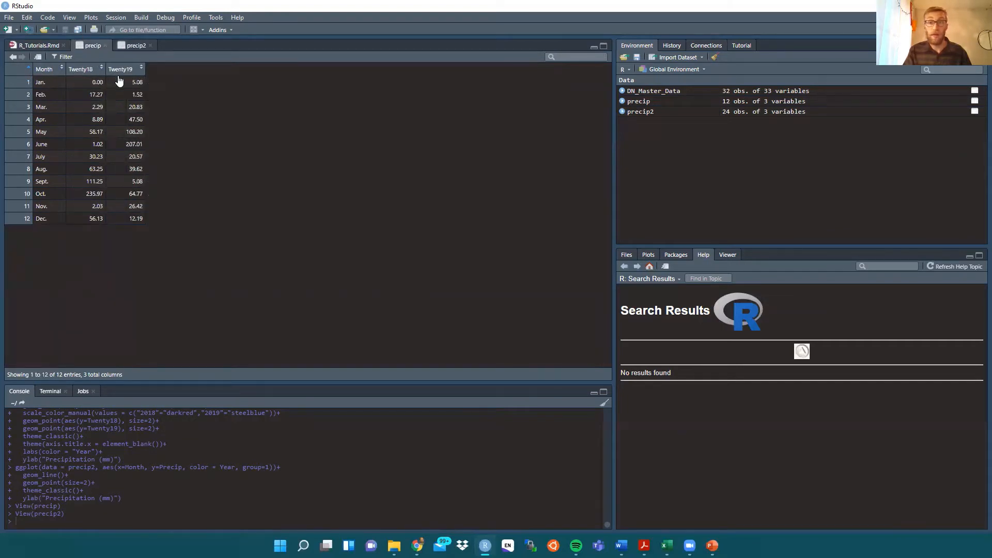
pyautogui.moveTo(121, 82)
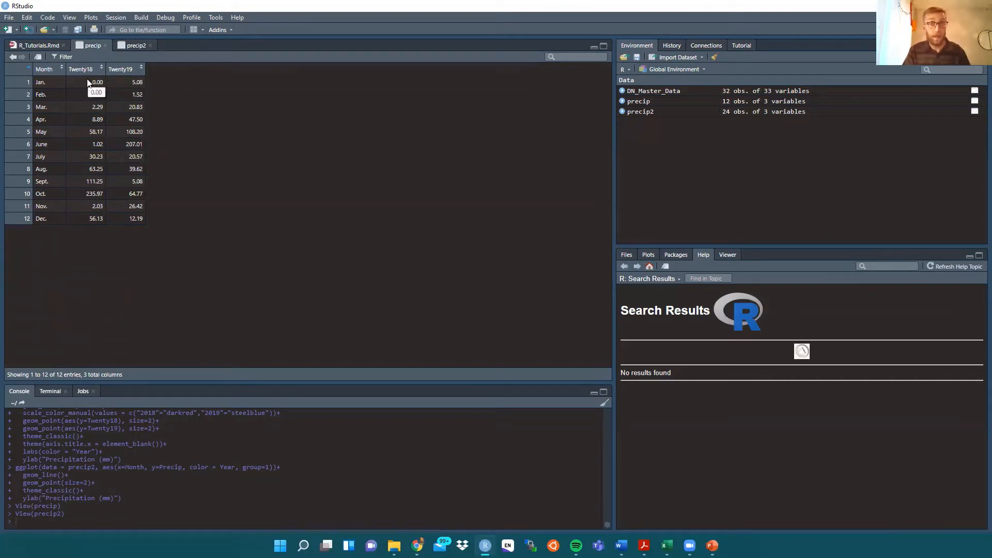
pyautogui.click(35, 45)
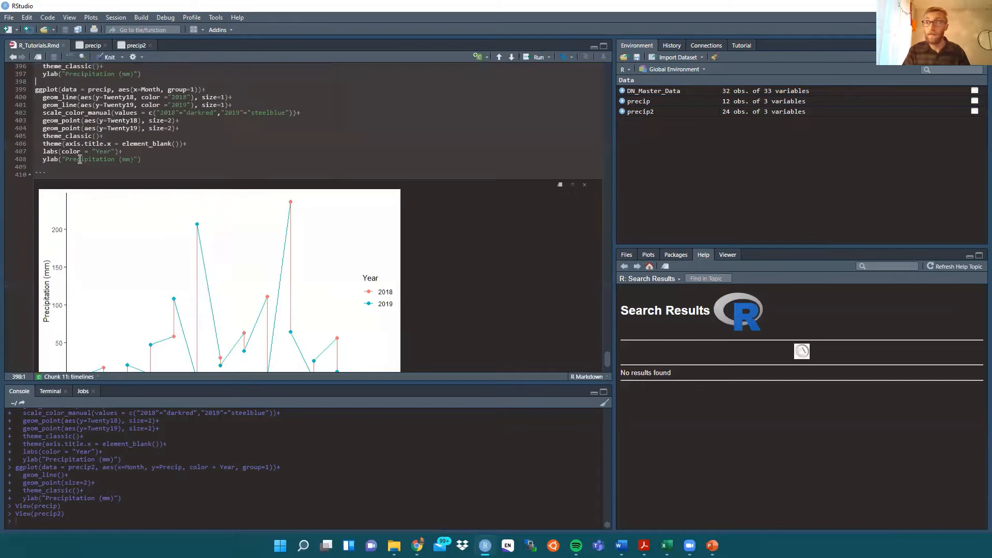
pyautogui.click(81, 96)
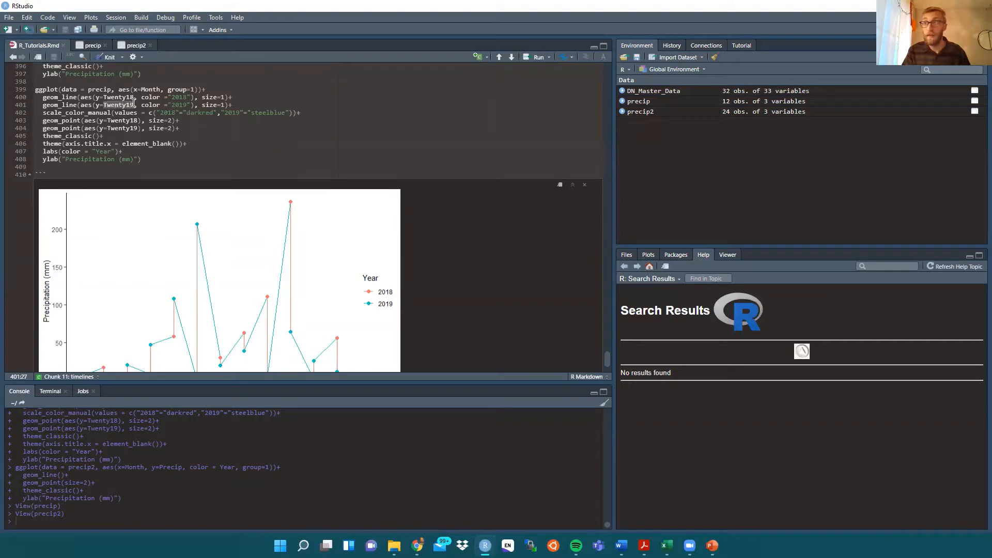
pyautogui.click(42, 89)
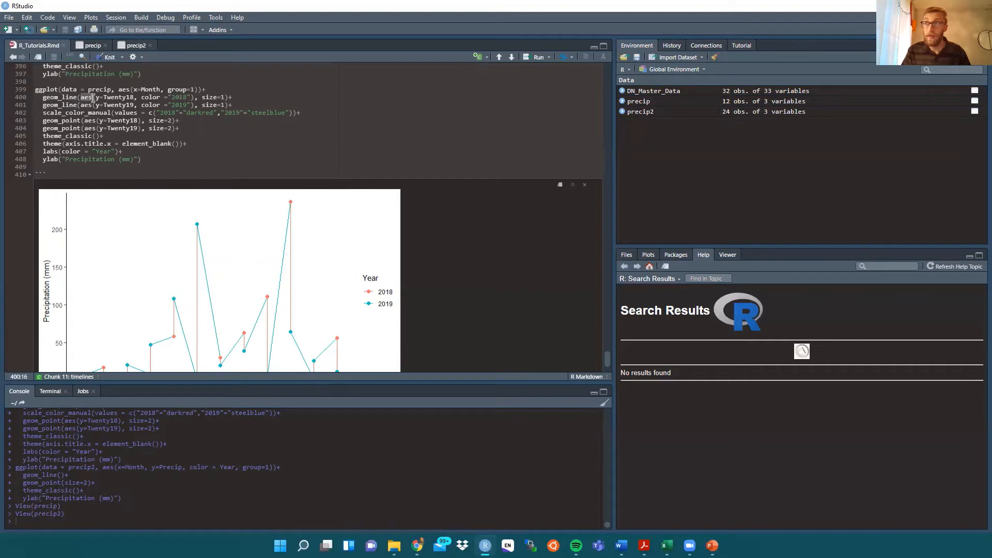
pyautogui.scroll(-3)
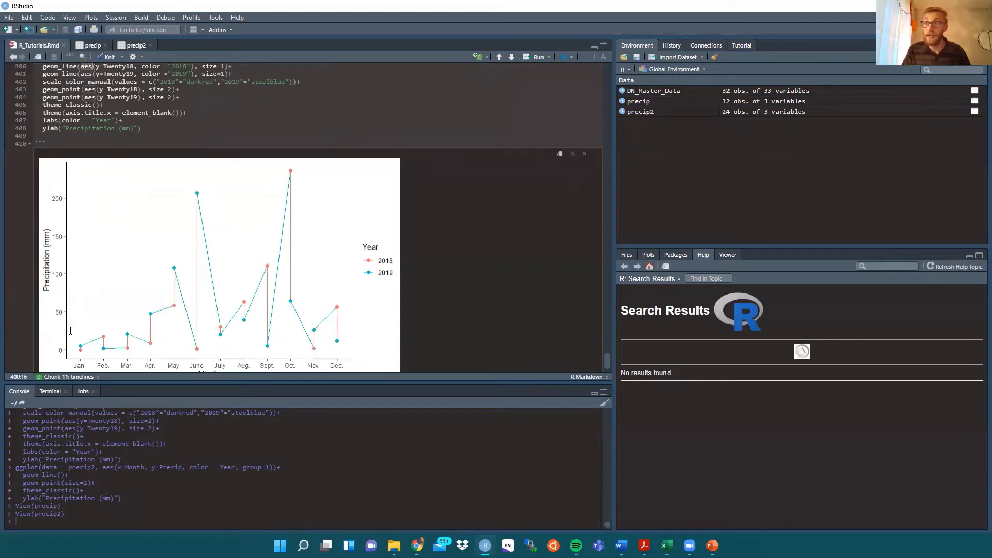
pyautogui.scroll(3)
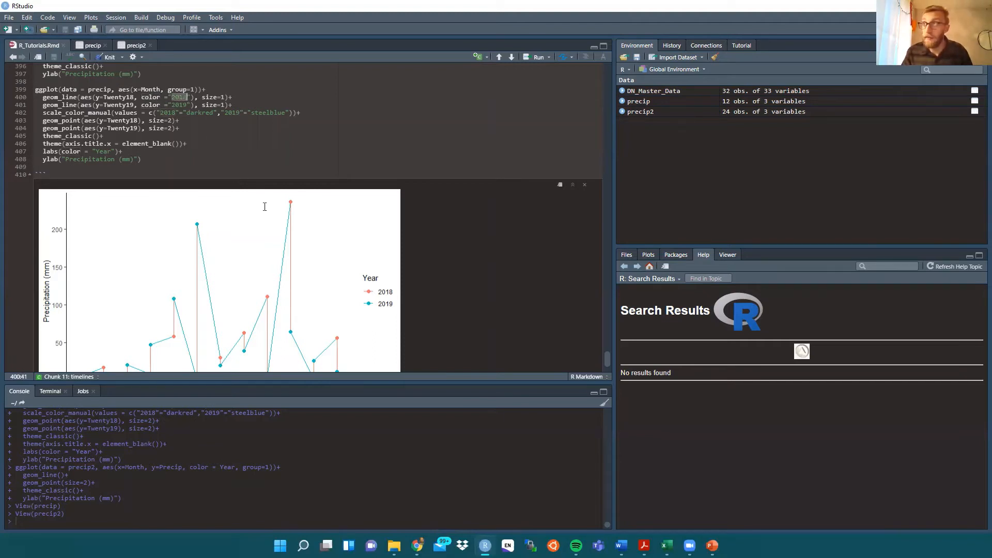
pyautogui.scroll(-3)
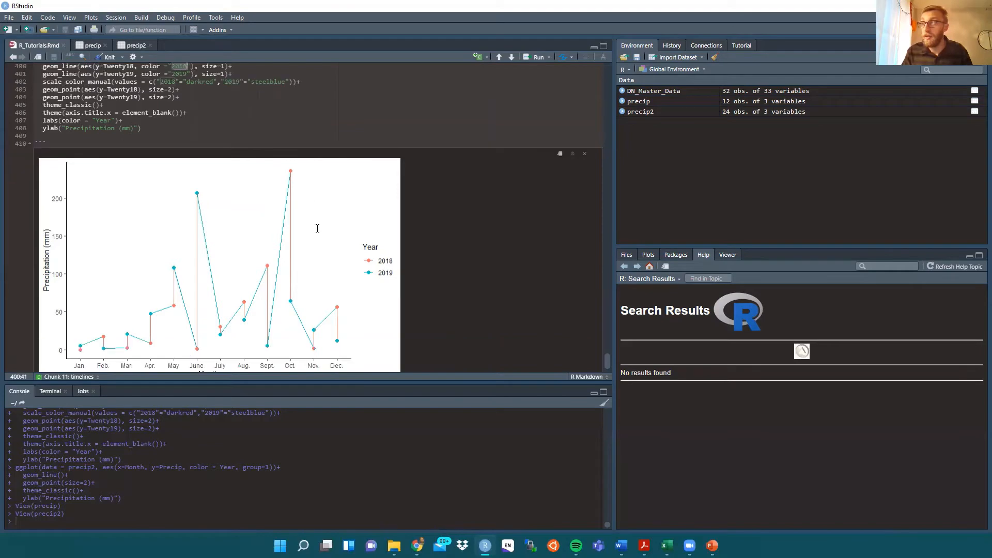
pyautogui.scroll(3)
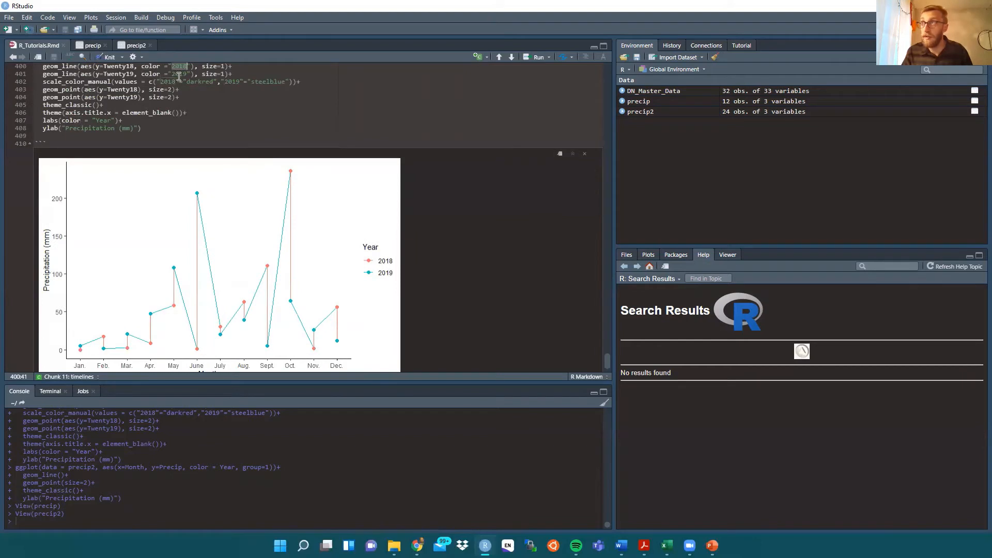
pyautogui.scroll(3)
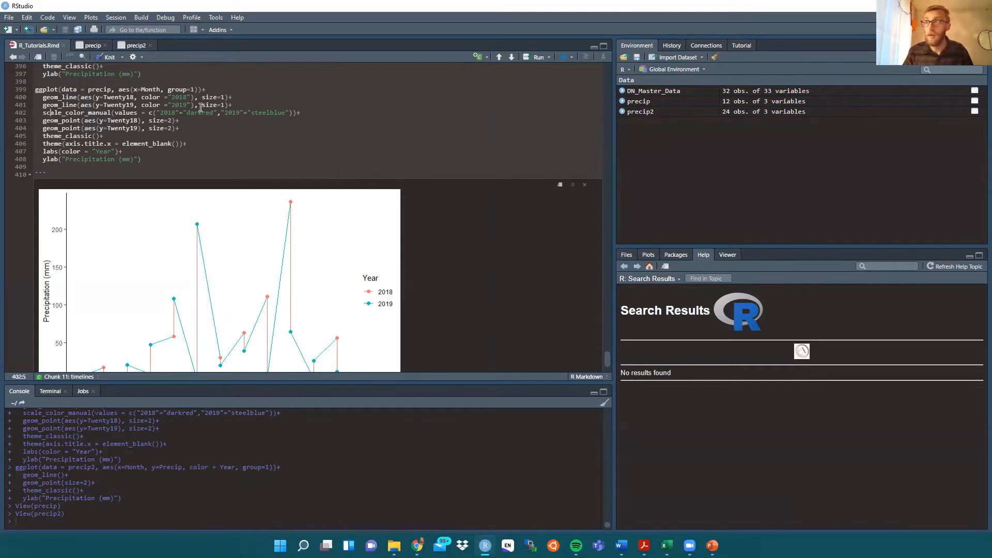
pyautogui.click(73, 97)
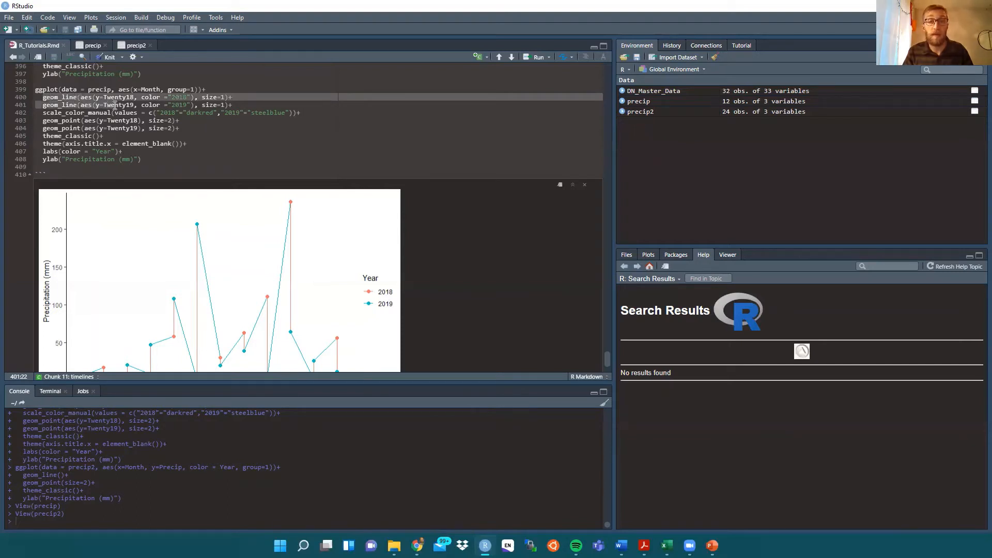
pyautogui.moveTo(236, 99)
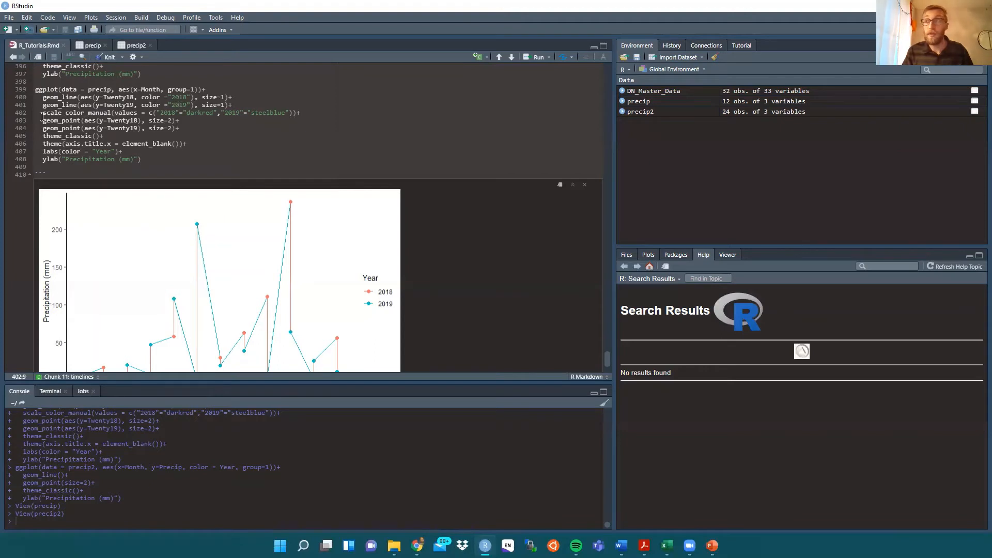
pyautogui.moveTo(107, 113)
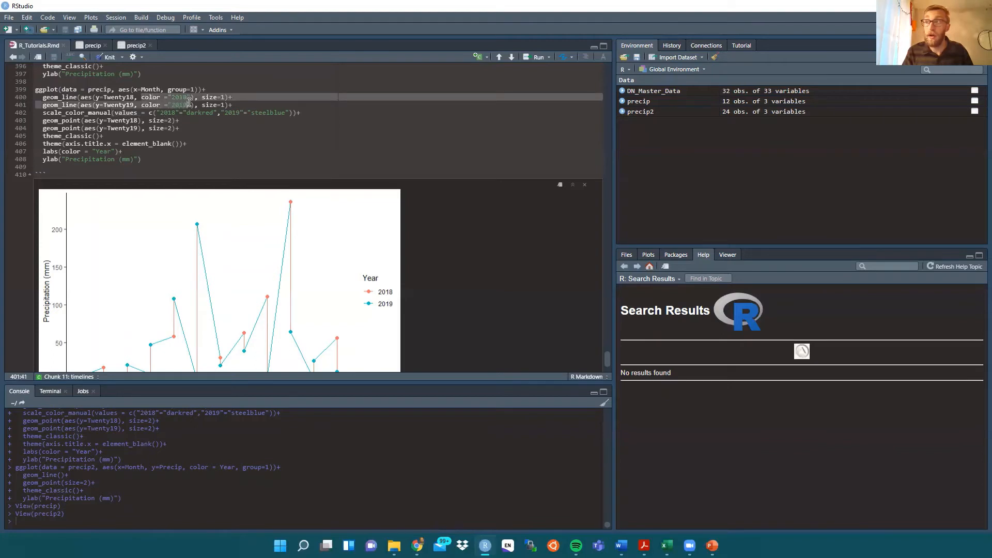
pyautogui.click(158, 112)
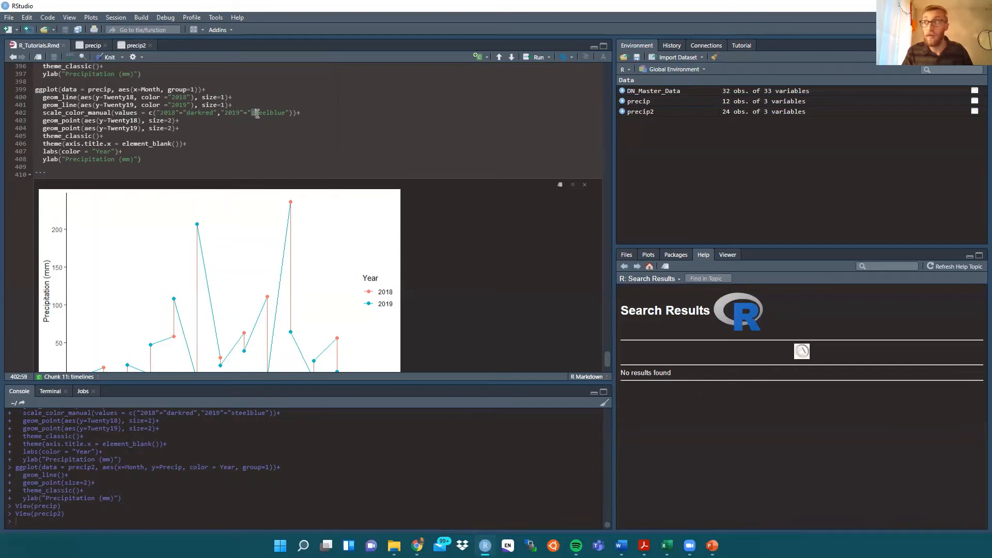
pyautogui.doubleClick(266, 113)
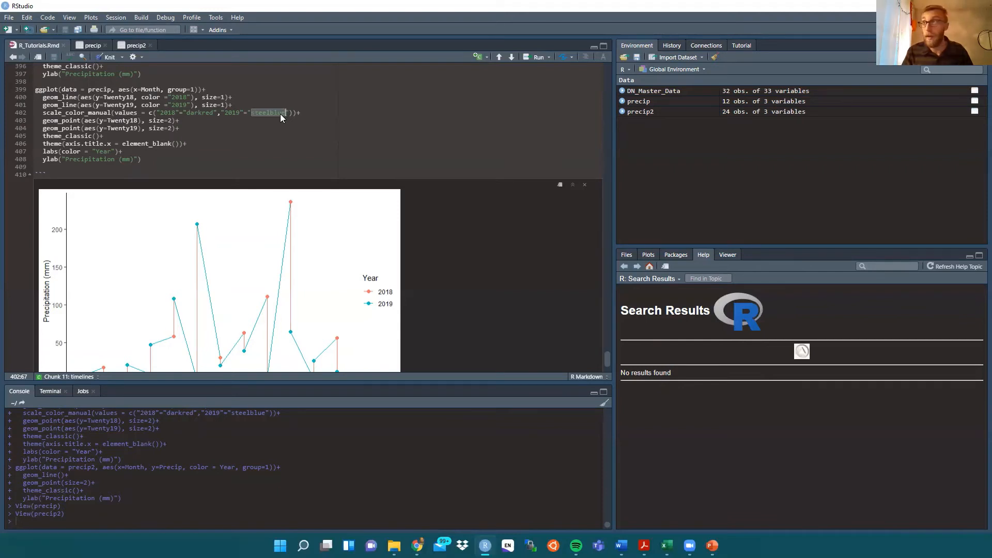
pyautogui.click(113, 124)
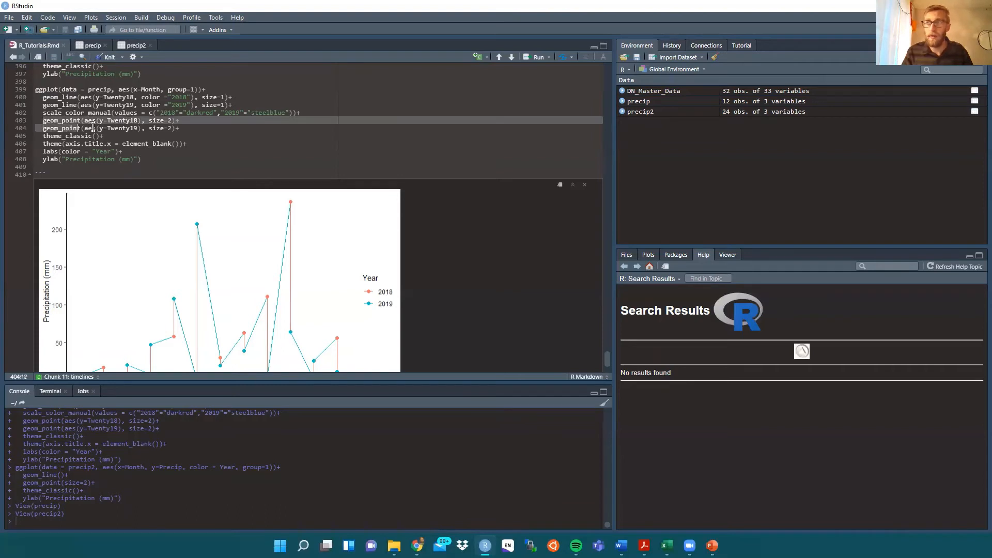
# Review the geom_point, theme_classic and Year legend lines, then run the current chunk
pyautogui.click(114, 127)
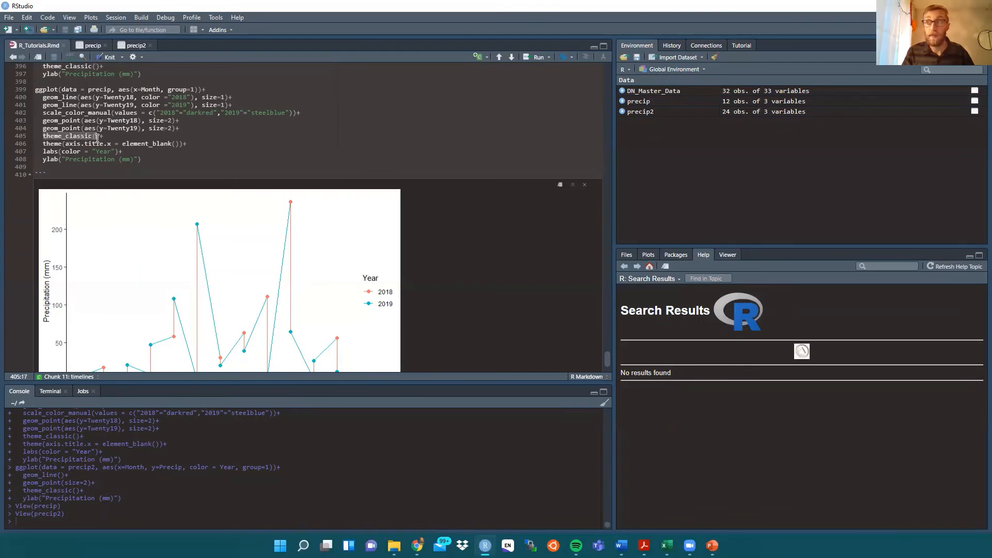
pyautogui.click(98, 143)
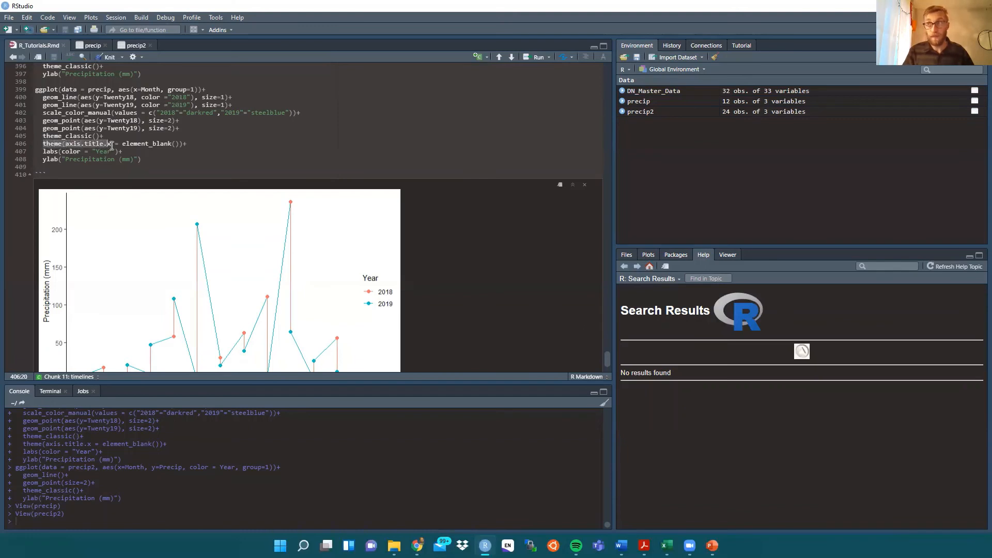
pyautogui.click(113, 143)
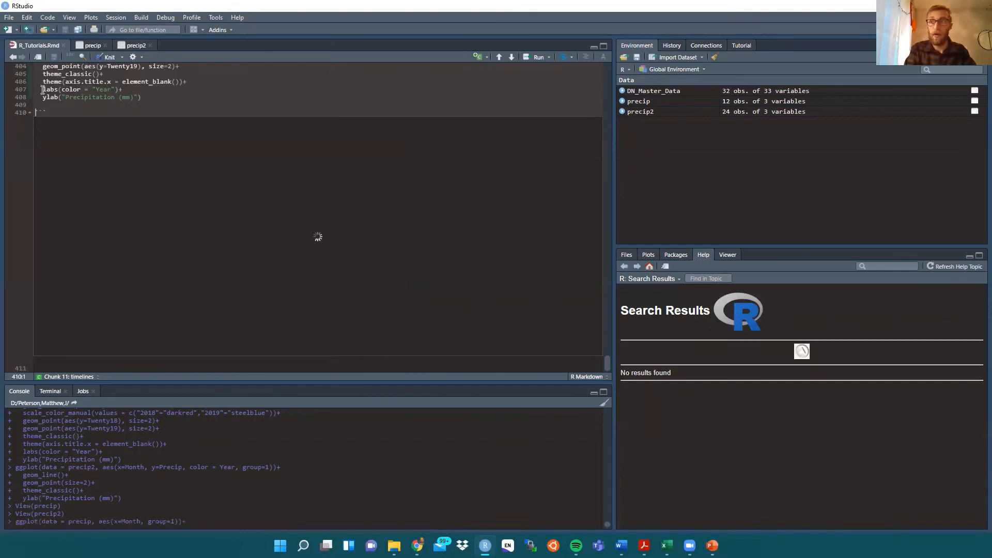
# Let the rerun finish, showing darkred 2018 and steelblue 2019 lines with month labels
pyautogui.click(539, 56)
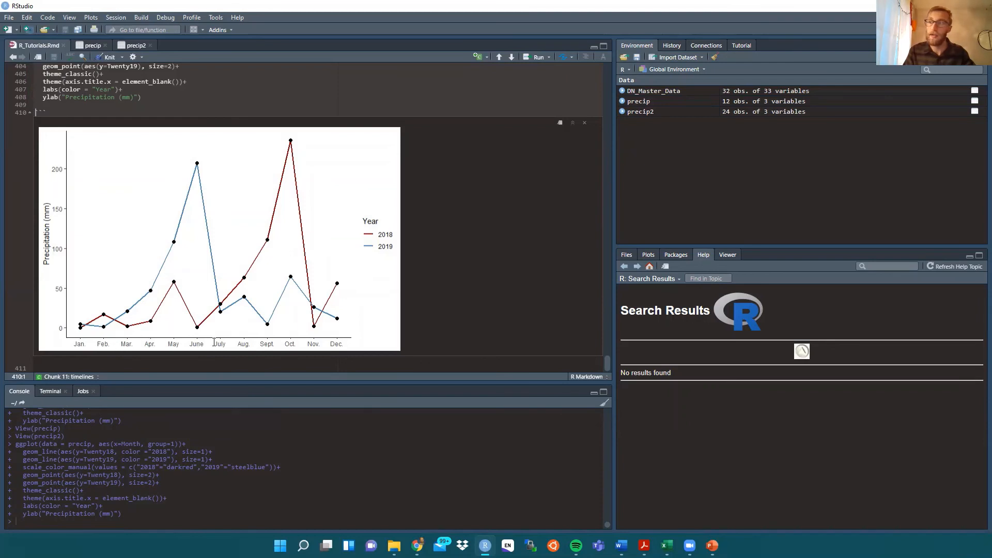
pyautogui.moveTo(75, 338)
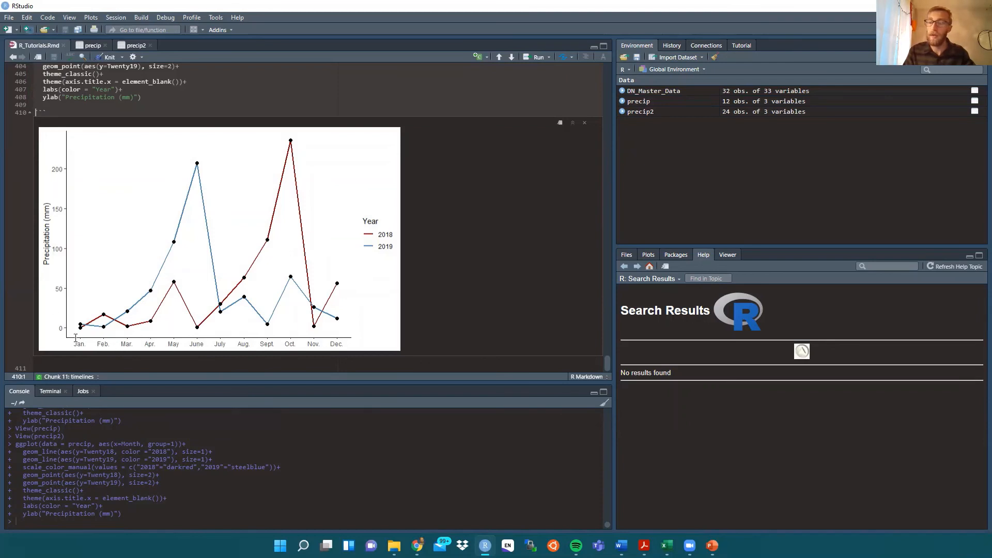
pyautogui.moveTo(192, 173)
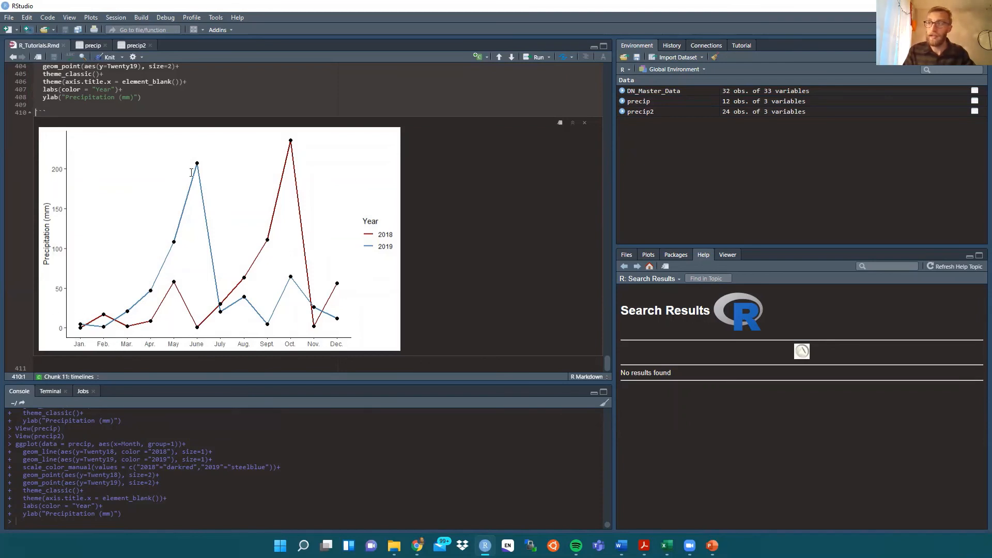
pyautogui.moveTo(282, 265)
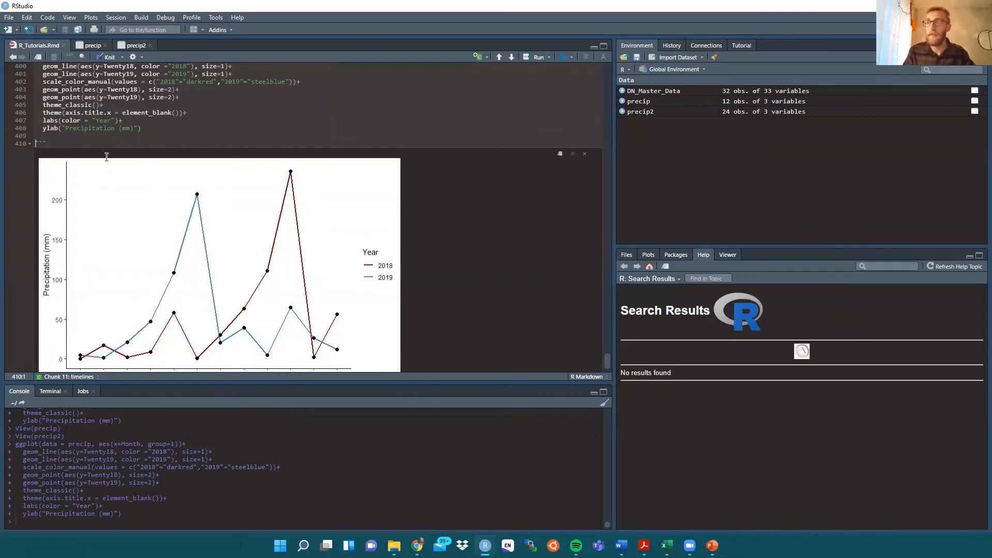
pyautogui.moveTo(150, 327)
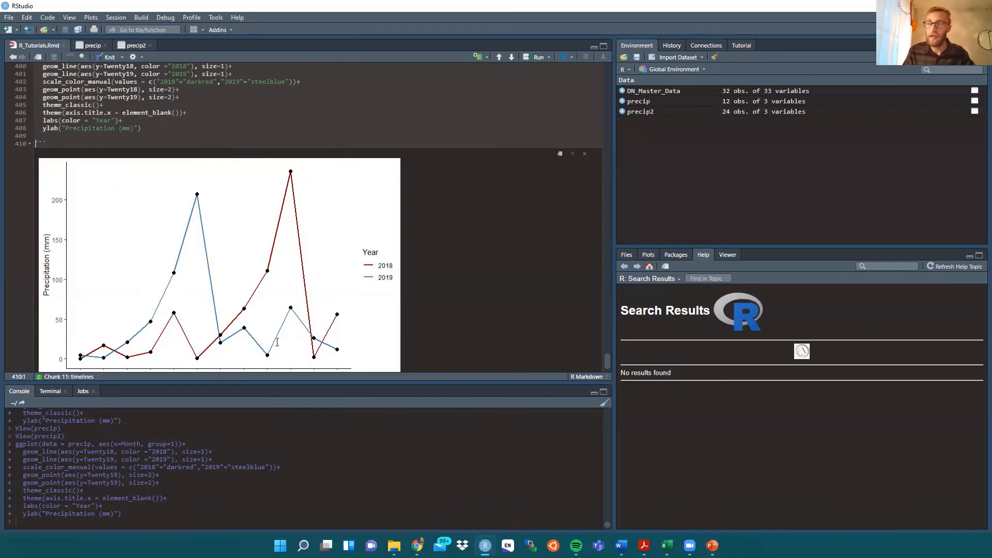
pyautogui.moveTo(237, 312)
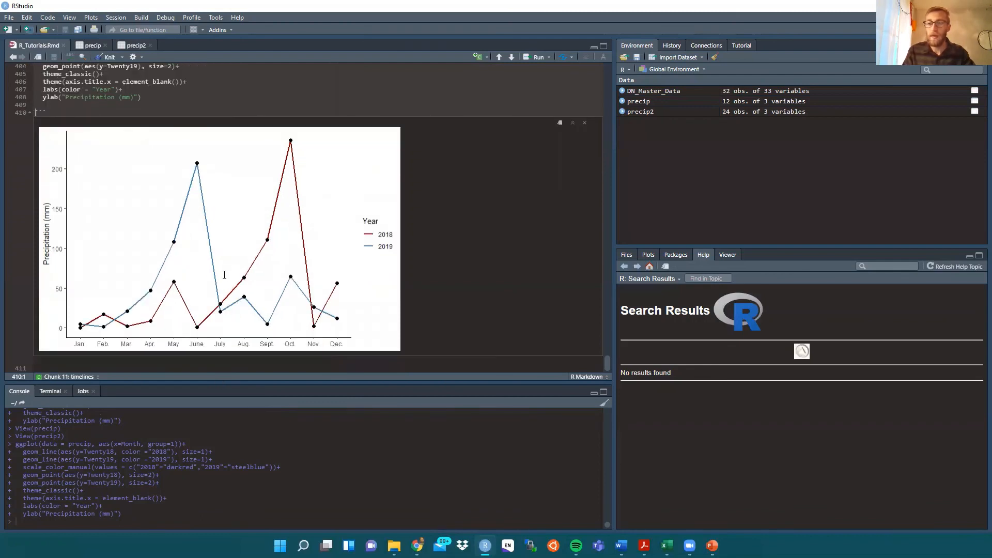
pyautogui.scroll(3)
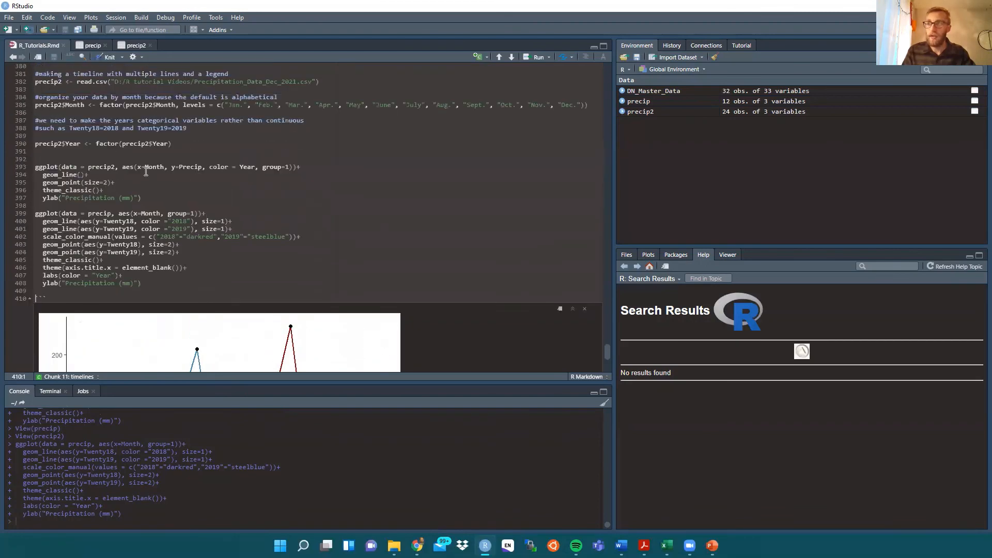
pyautogui.scroll(3)
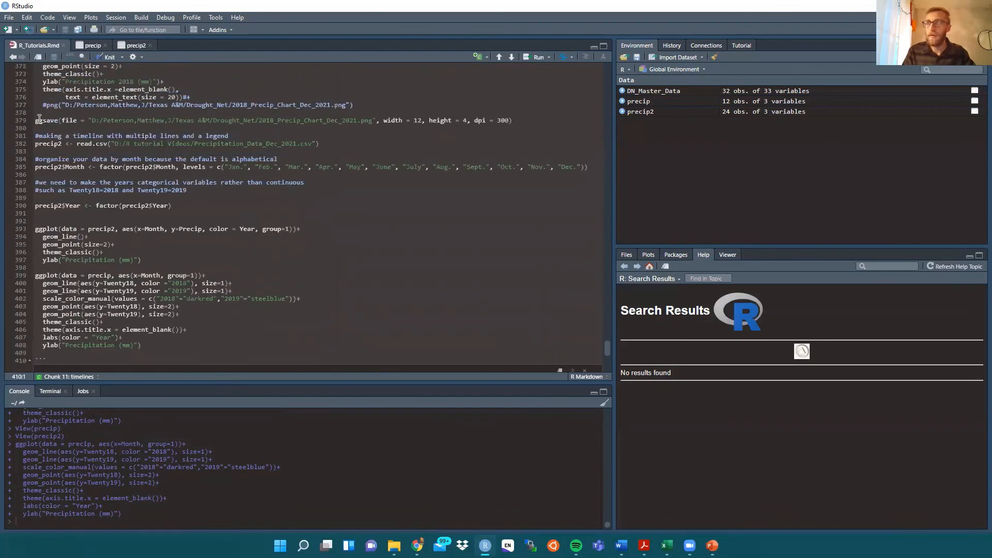
pyautogui.click(60, 120)
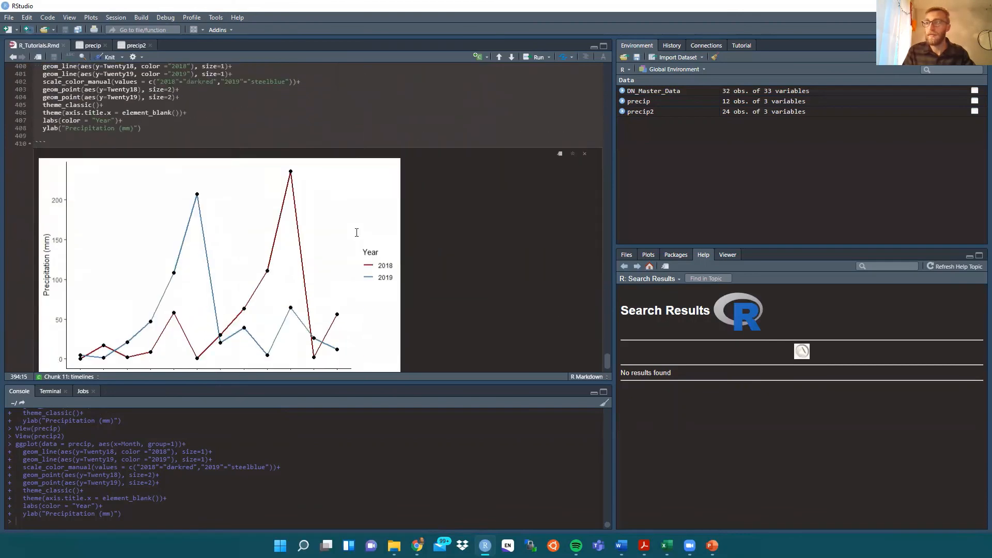
pyautogui.scroll(-3)
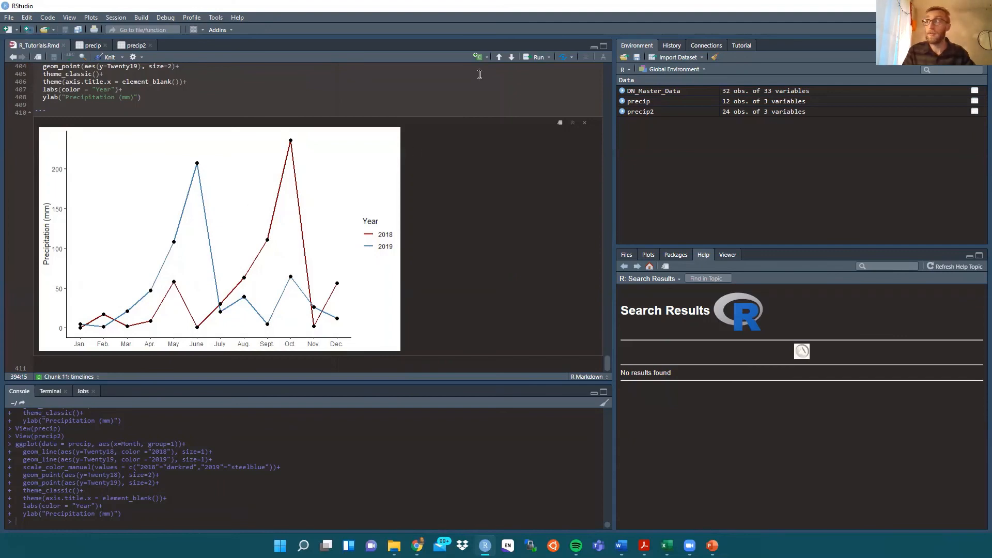
pyautogui.moveTo(698, 12)
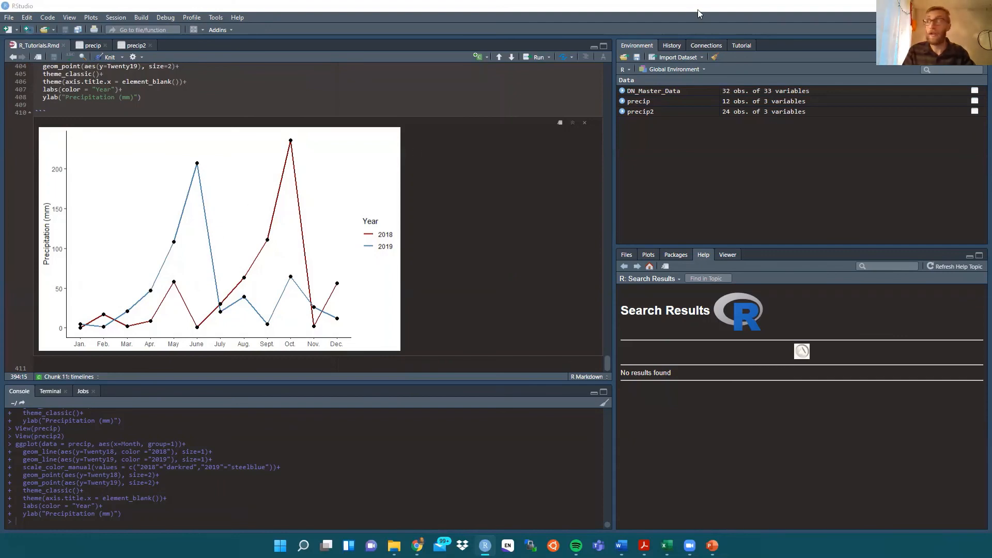
pyautogui.moveTo(719, 31)
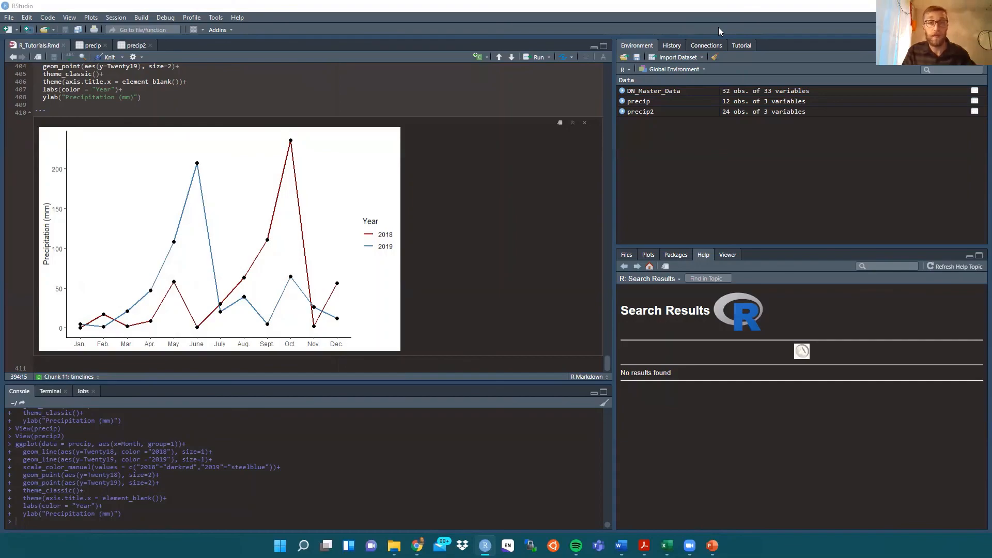